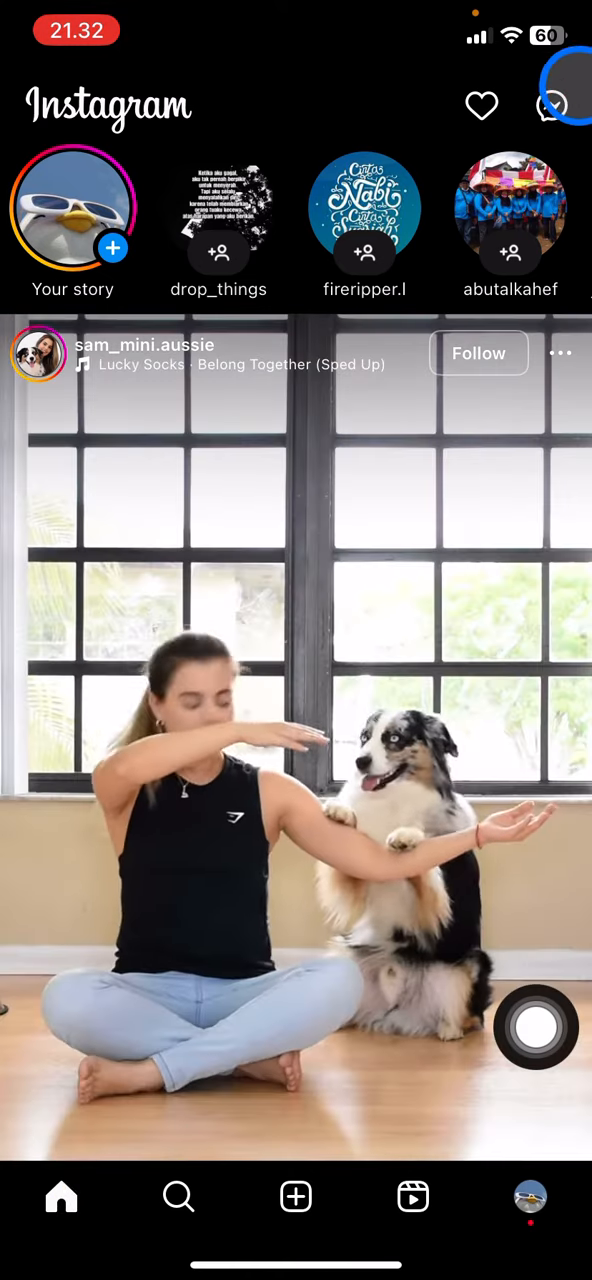
Reach the maca! group chat's settings from the home feed via the messages inbox.
left_click(552, 104)
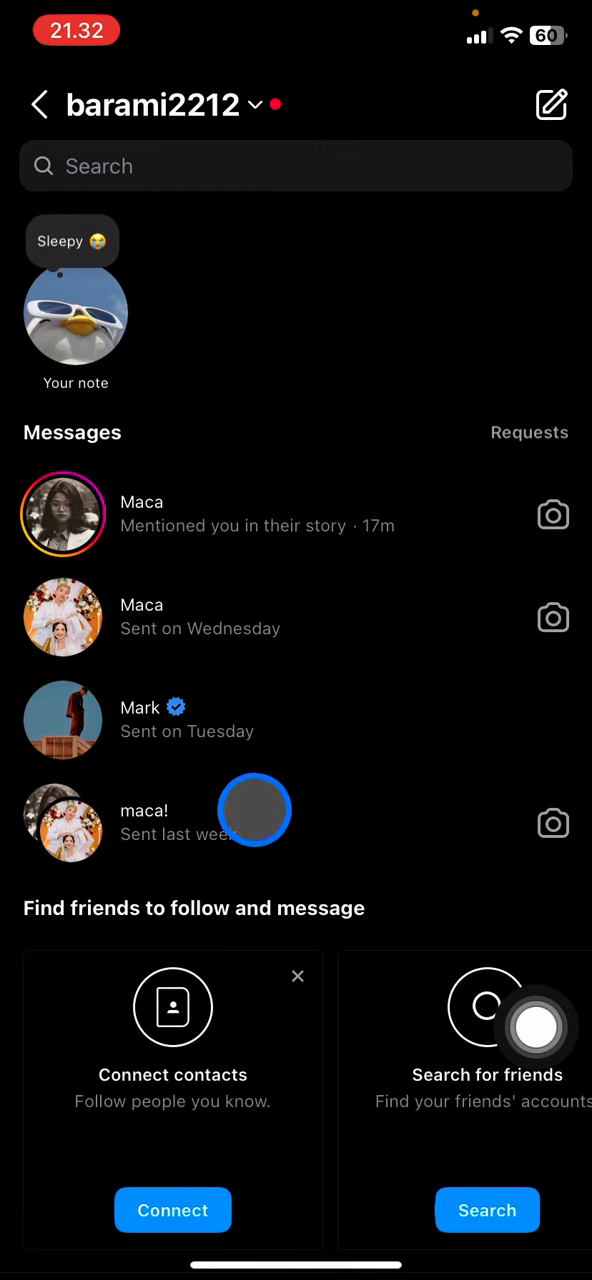
left_click(144, 810)
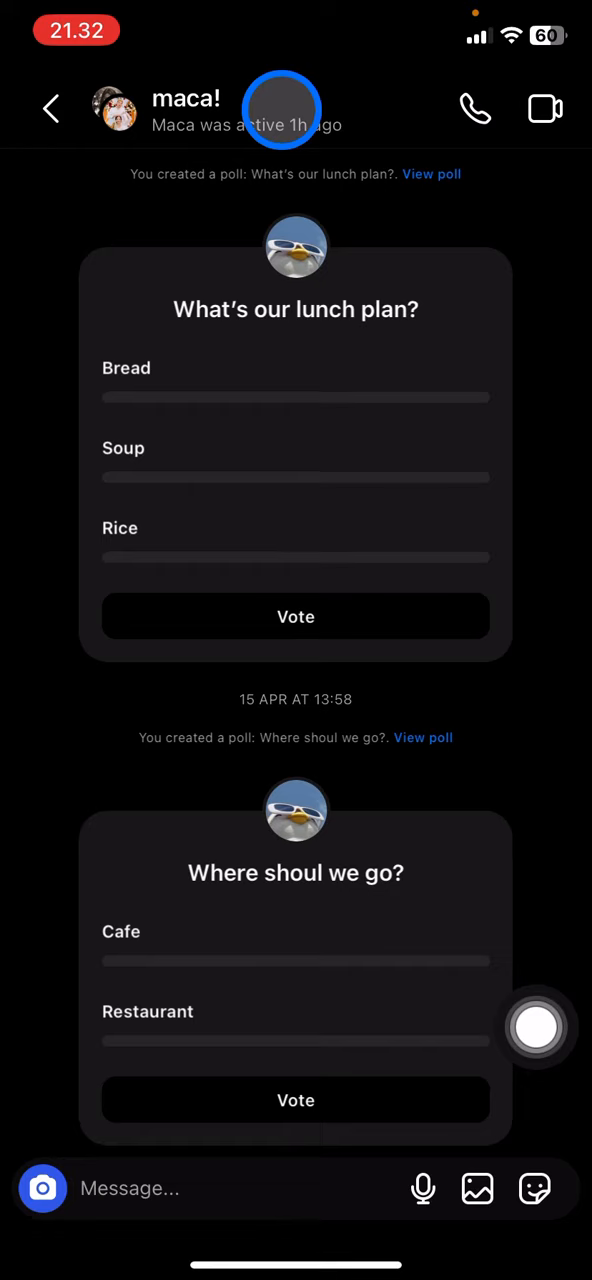
left_click(184, 110)
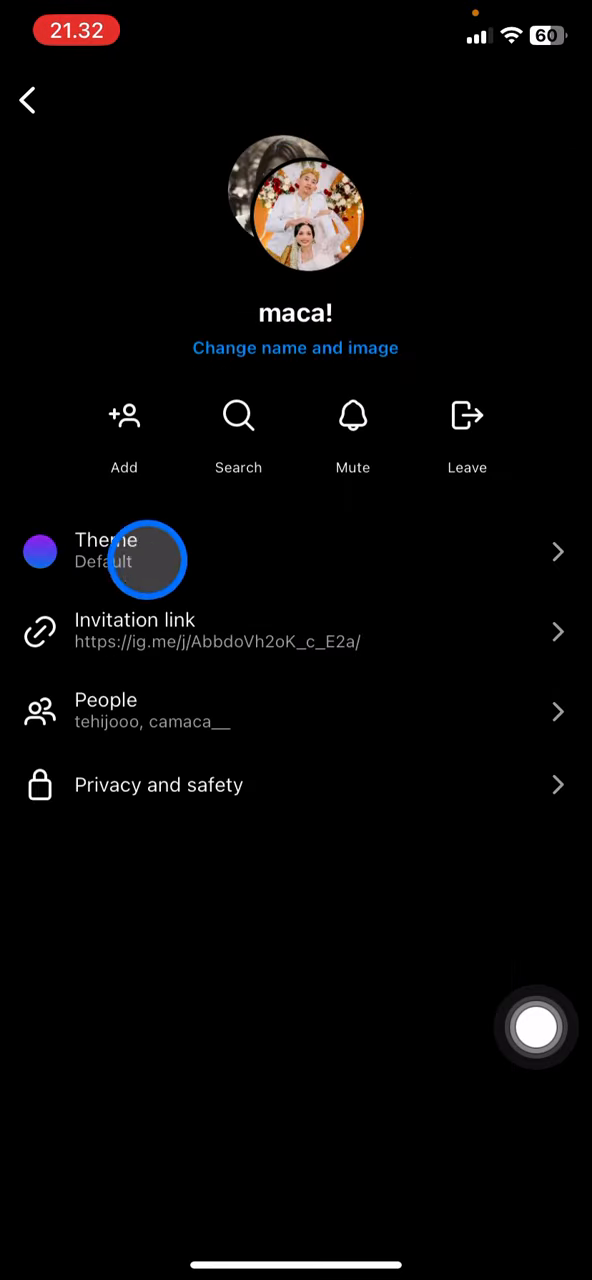
mouse_move(430, 616)
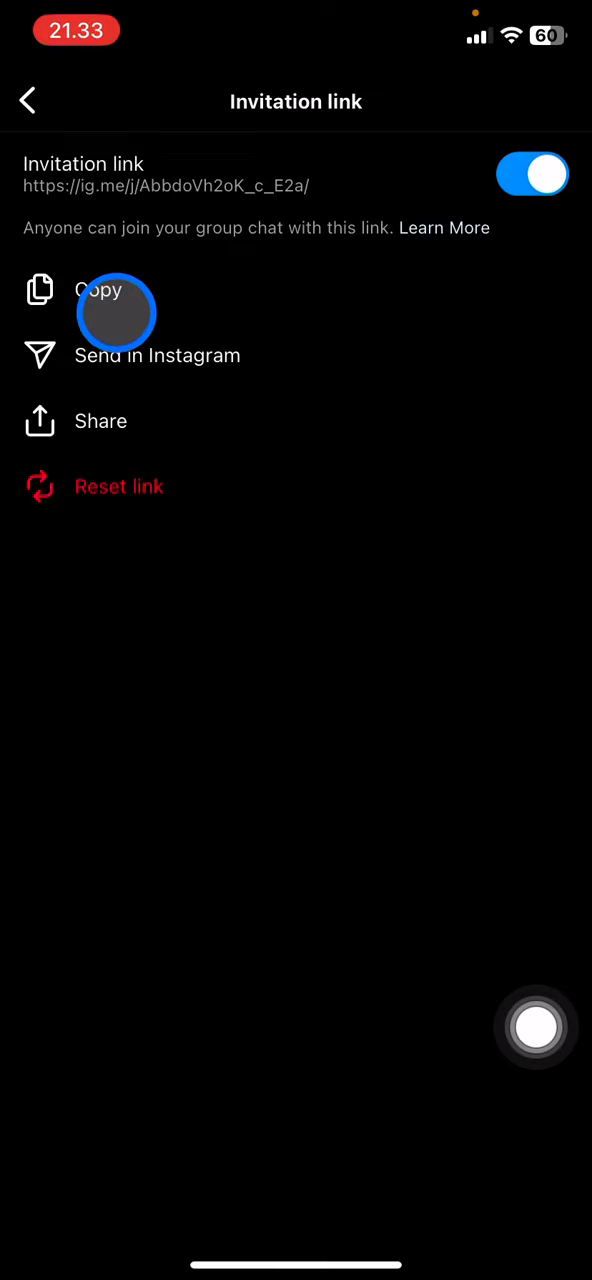
Copy the maca! group's invitation link to the clipboard.
left_click(100, 292)
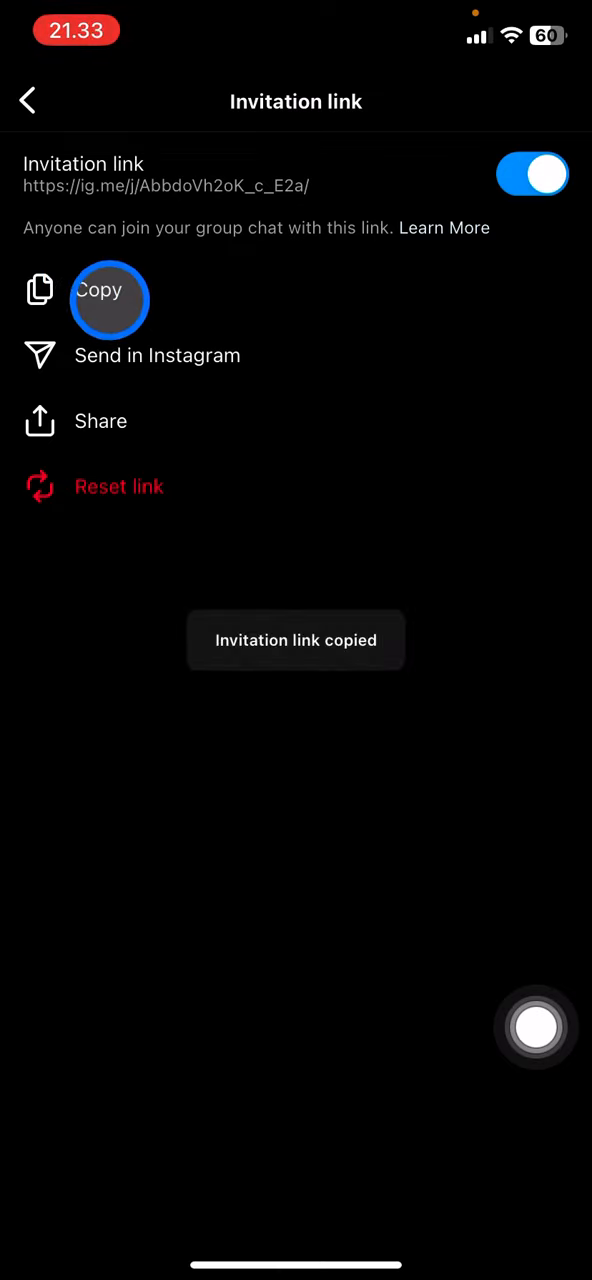